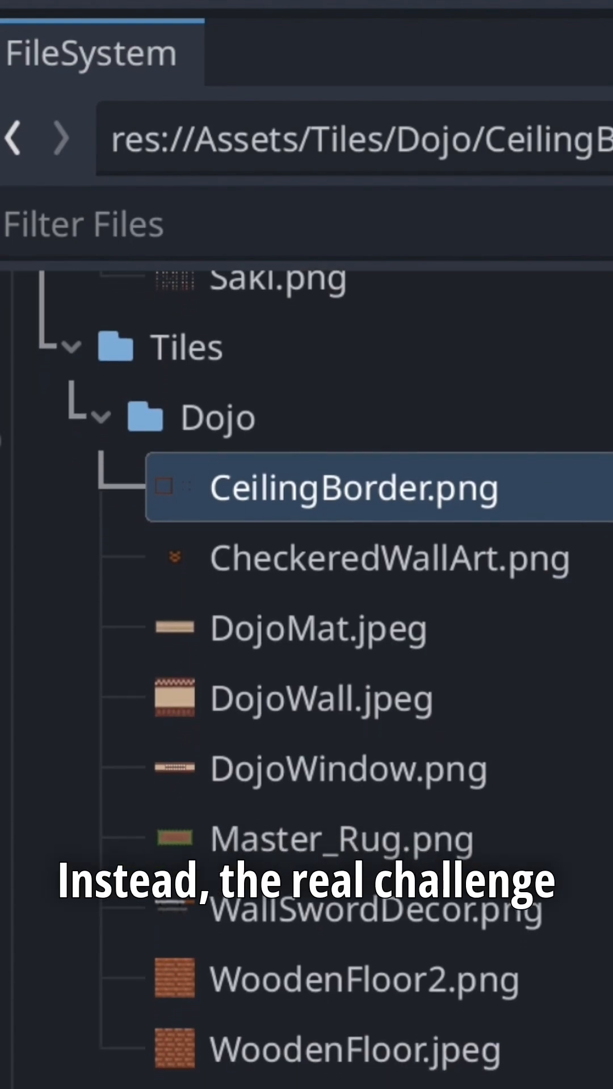
- Open the Idle BlendSpace2D editor from the blend tree and check its Discrete blend mode
scroll("down", 3)
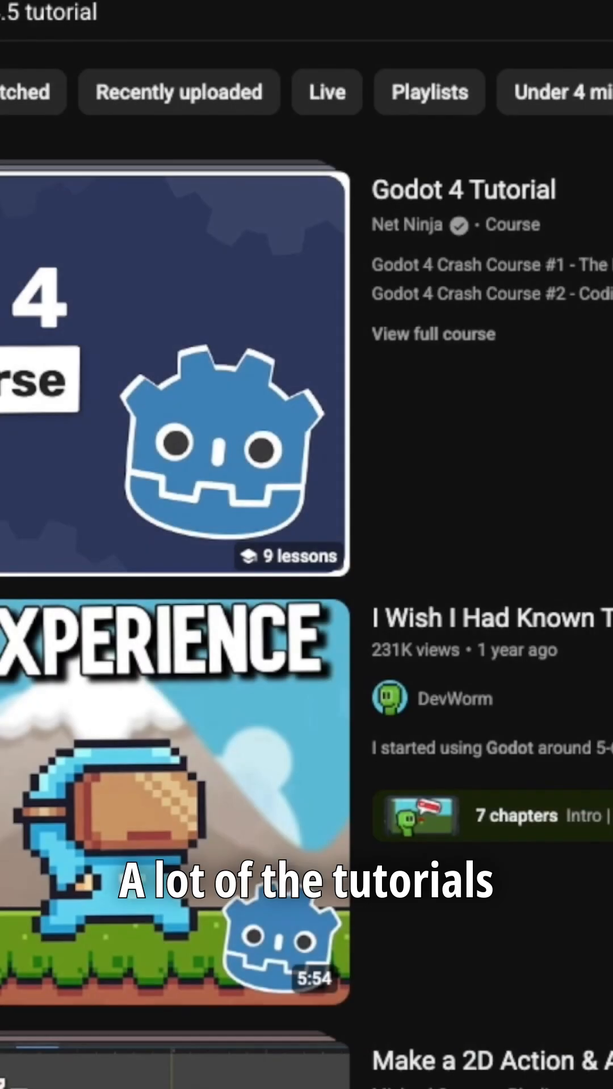
scroll("down", 3)
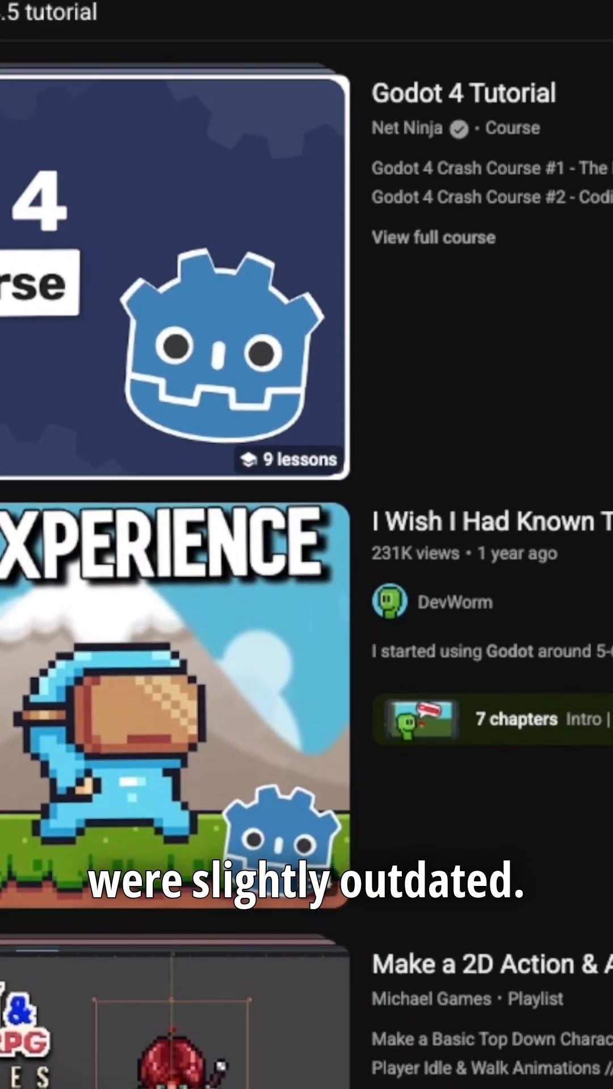
scroll("down", 3)
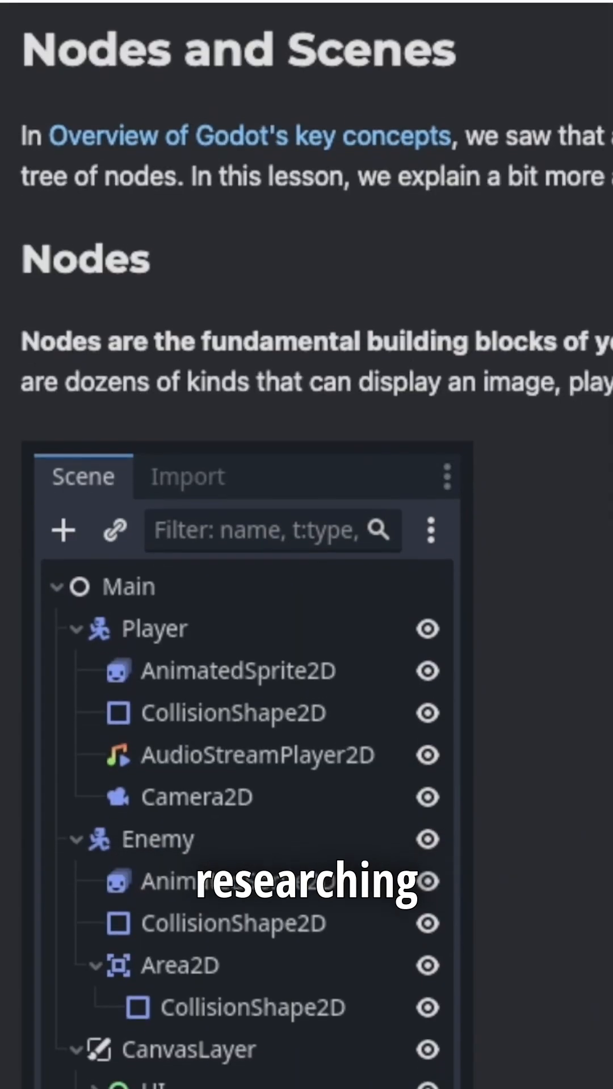
scroll("down", 3)
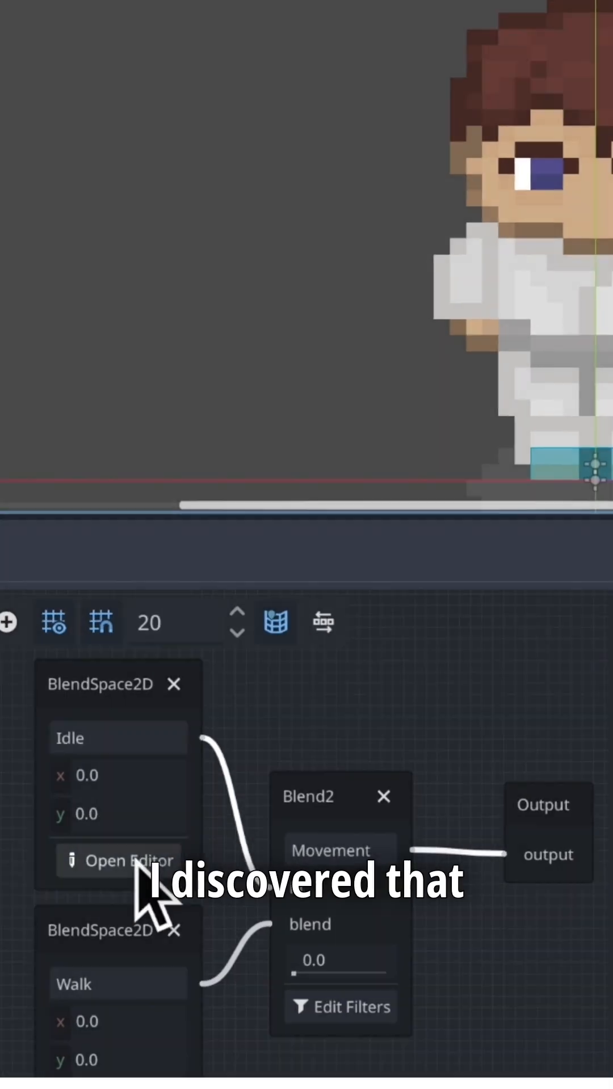
left_click(118, 861)
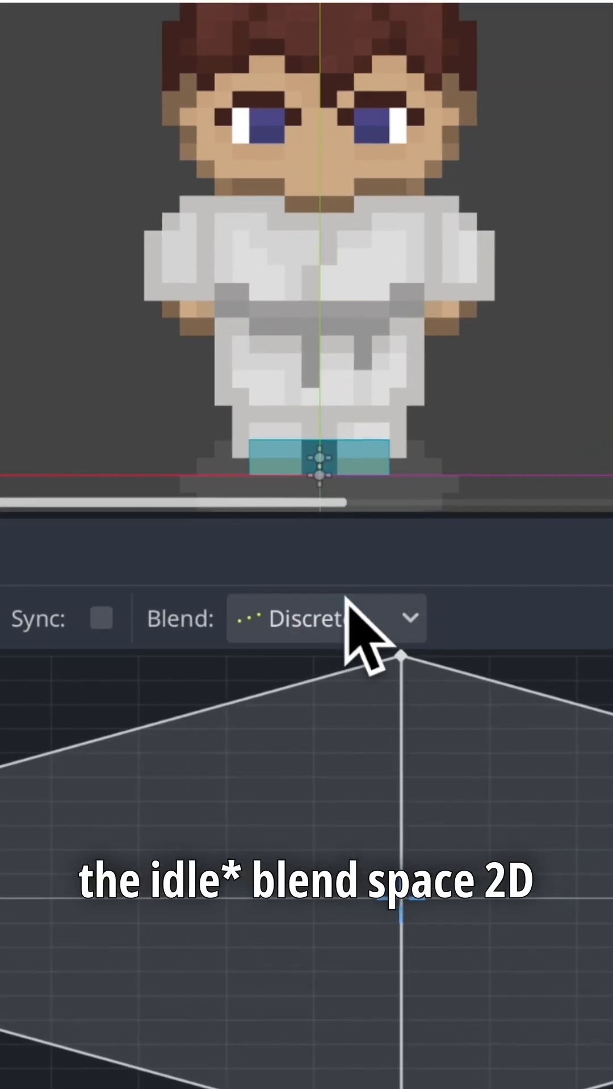
left_click(322, 619)
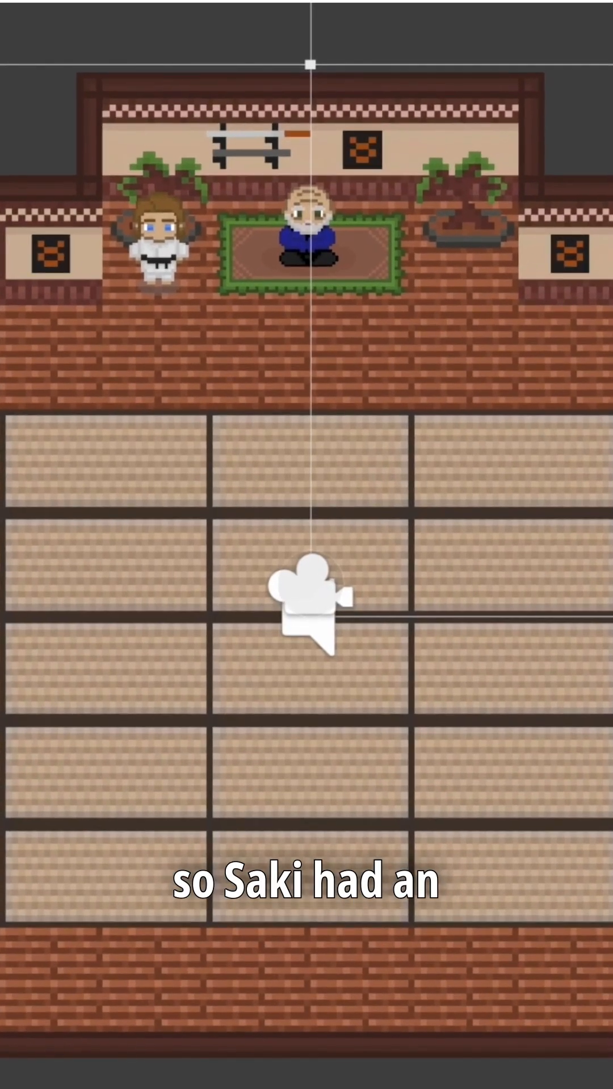
scroll("down", 3)
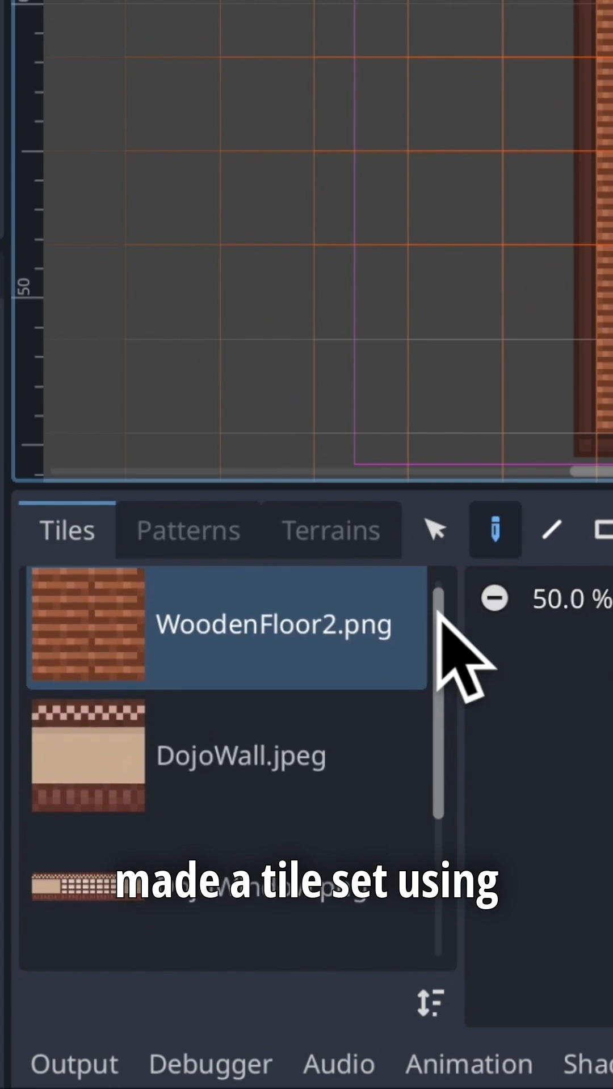
scroll("down", 3)
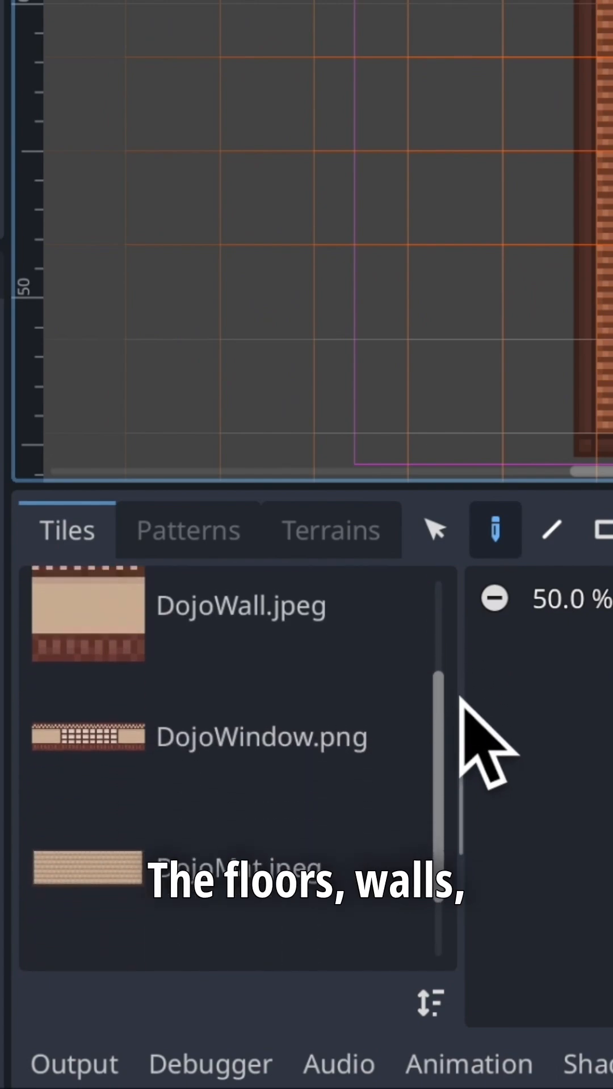